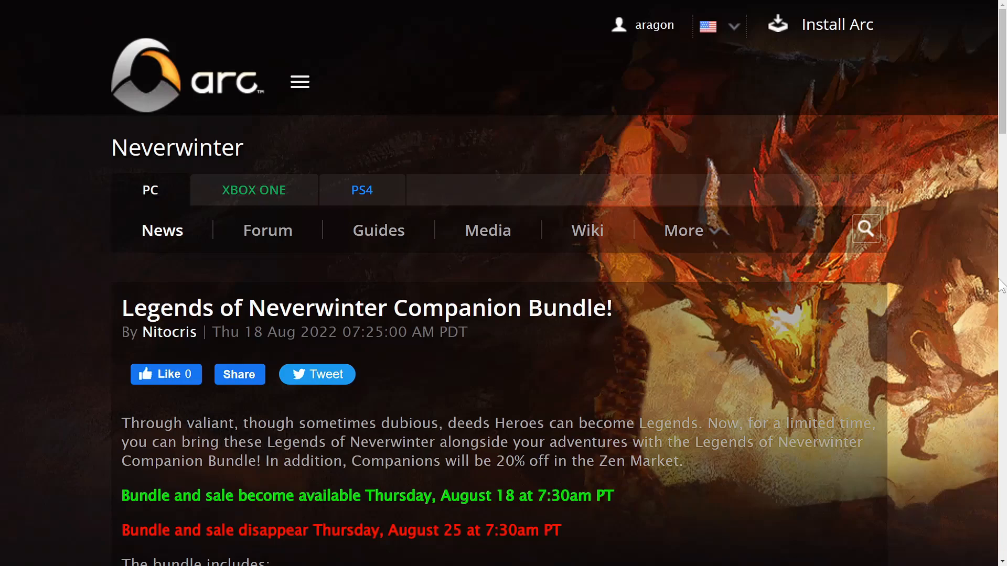
- Scroll the bundle article past the sale dates to the Companion Pack list
scroll(down, 3)
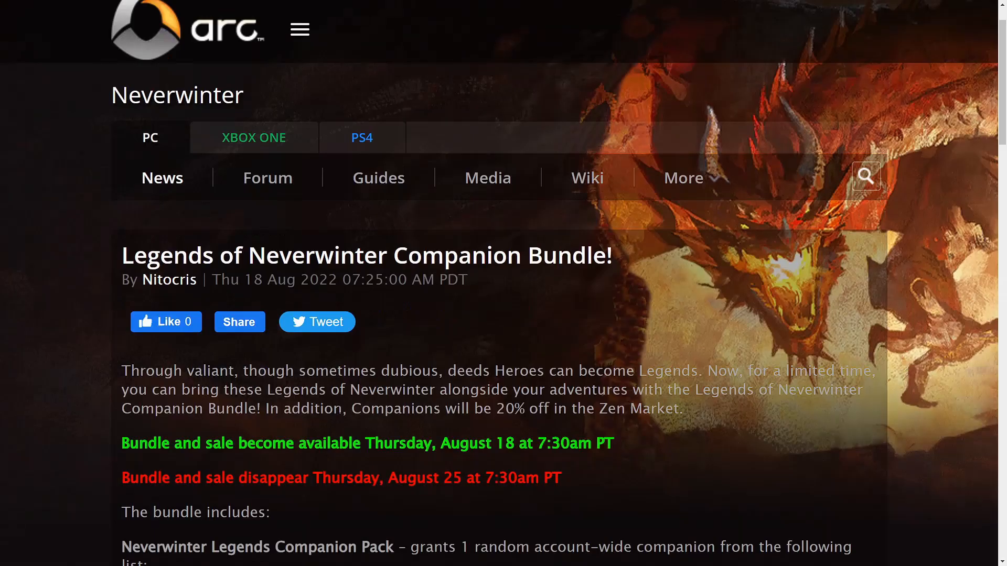
mouse_move(752, 431)
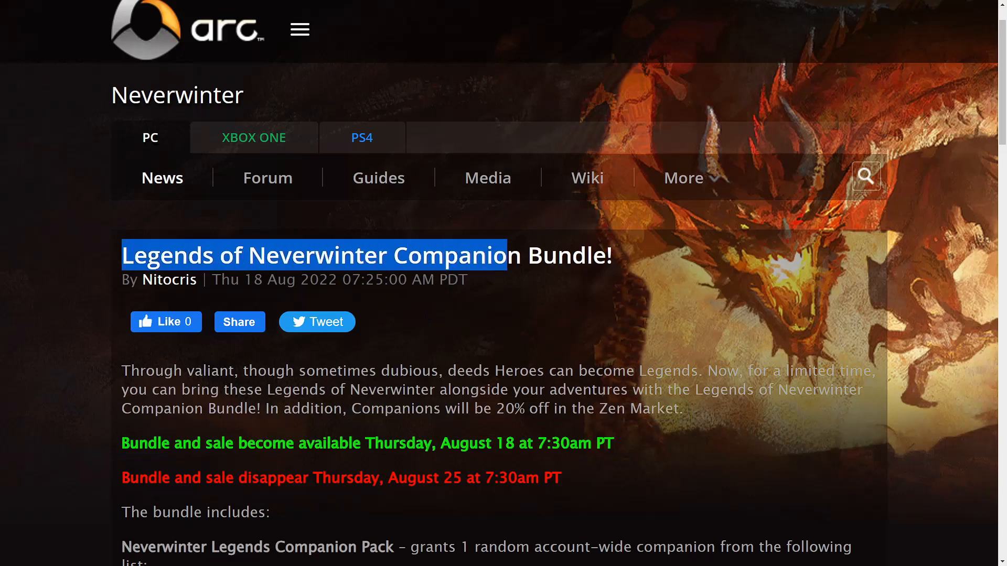
scroll(down, 3)
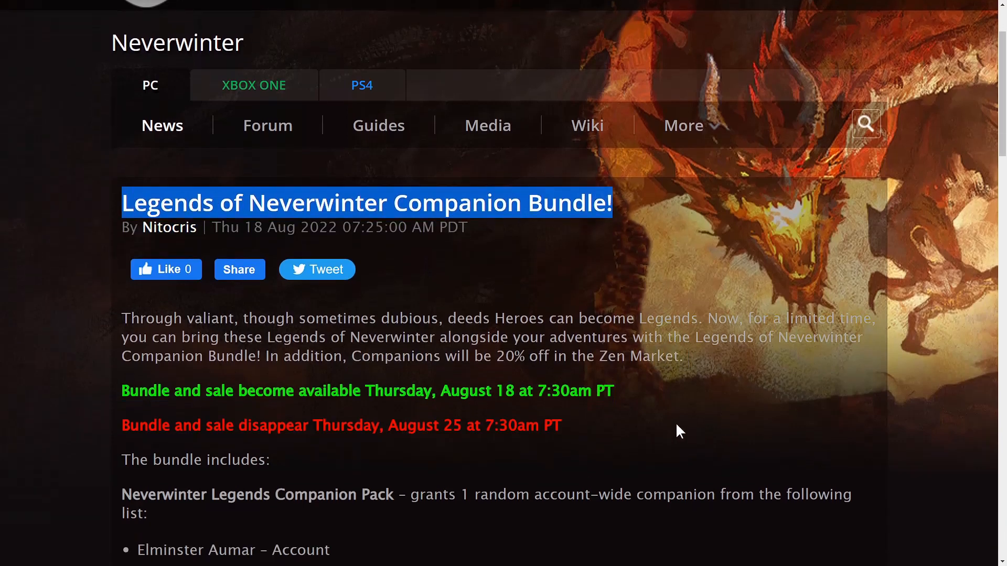
scroll(down, 3)
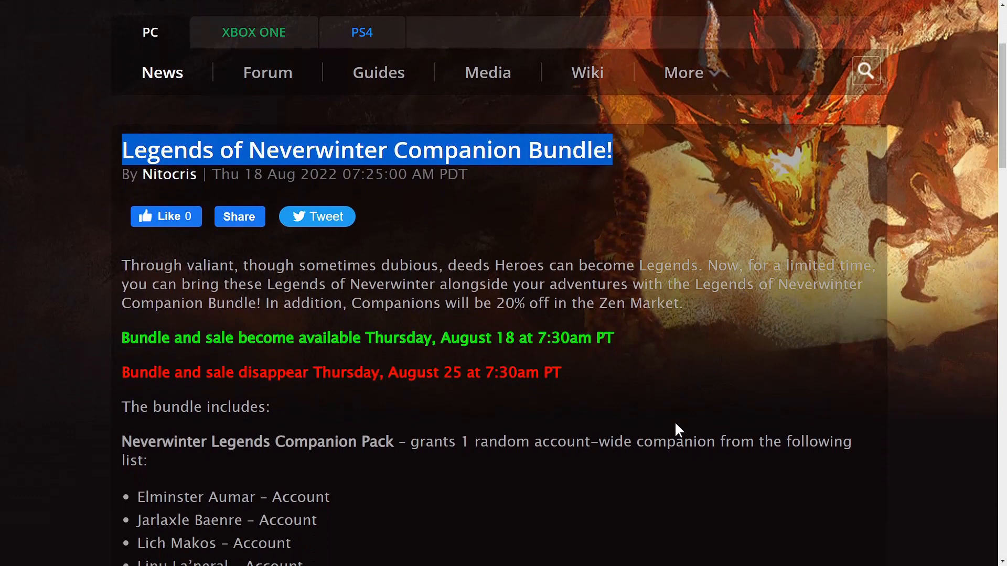
scroll(down, 3)
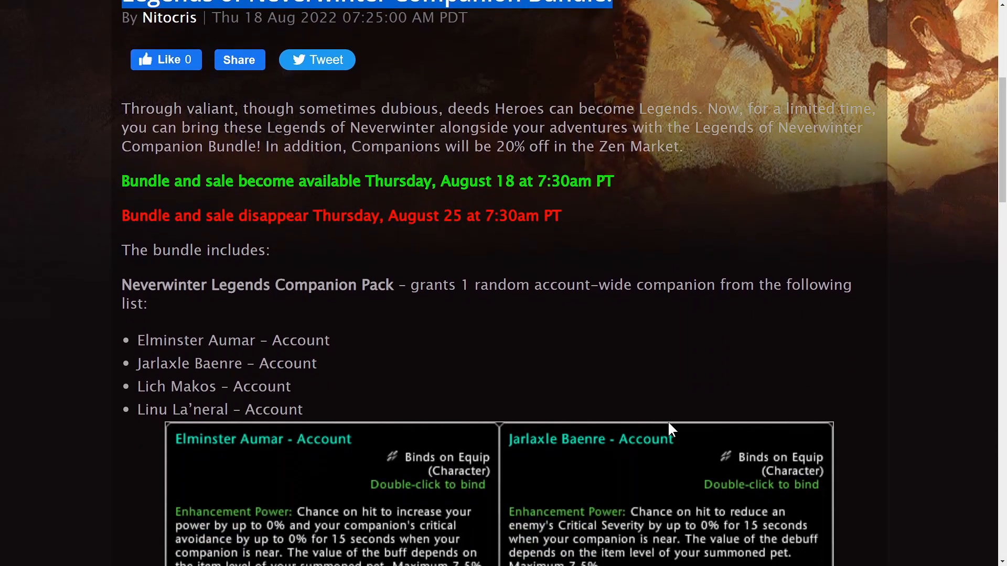
scroll(down, 3)
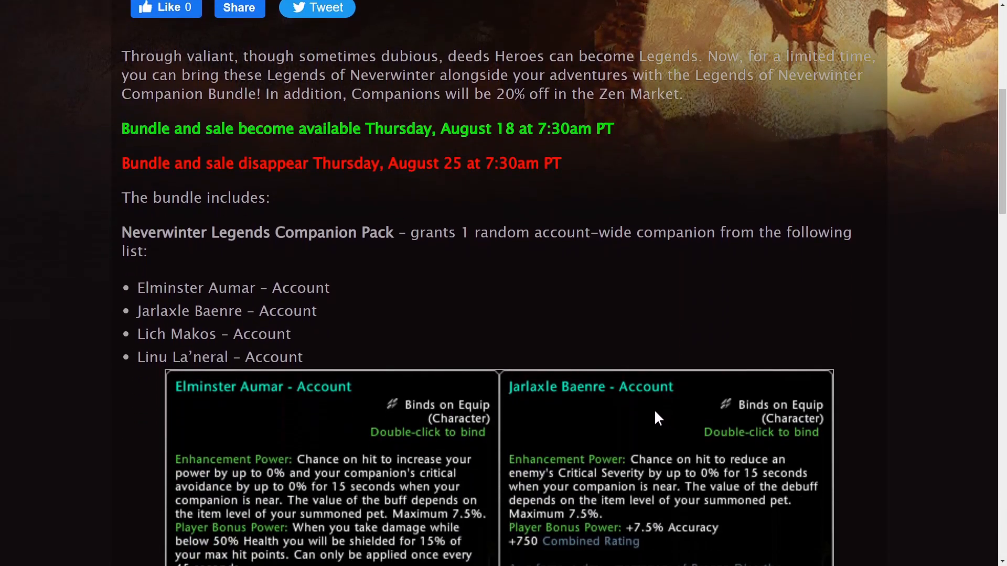
mouse_move(135, 294)
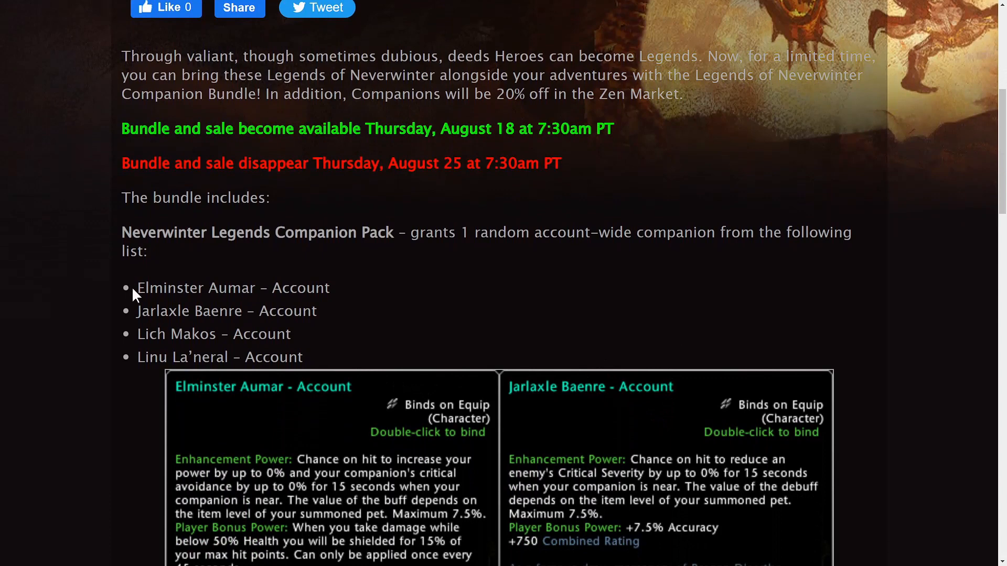
- Highlight Makos in the companion list and scroll to the Elminster and Jarlaxle cards
double_click(163, 311)
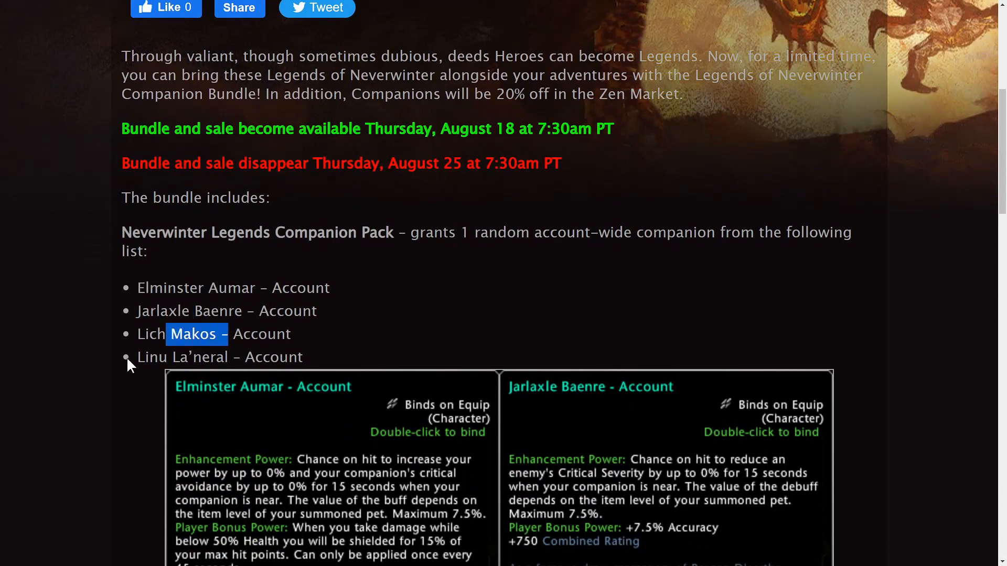
scroll(down, 3)
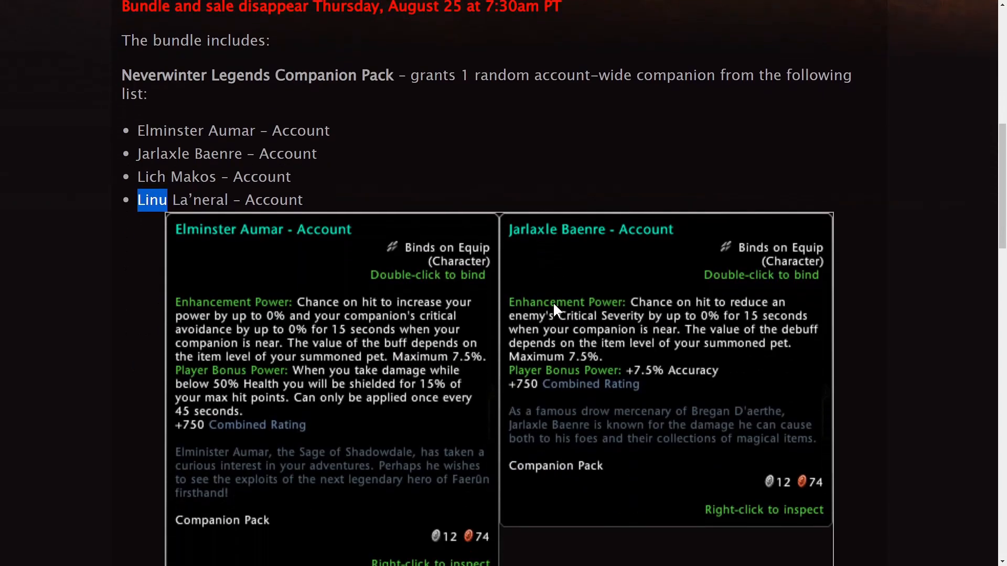
scroll(down, 3)
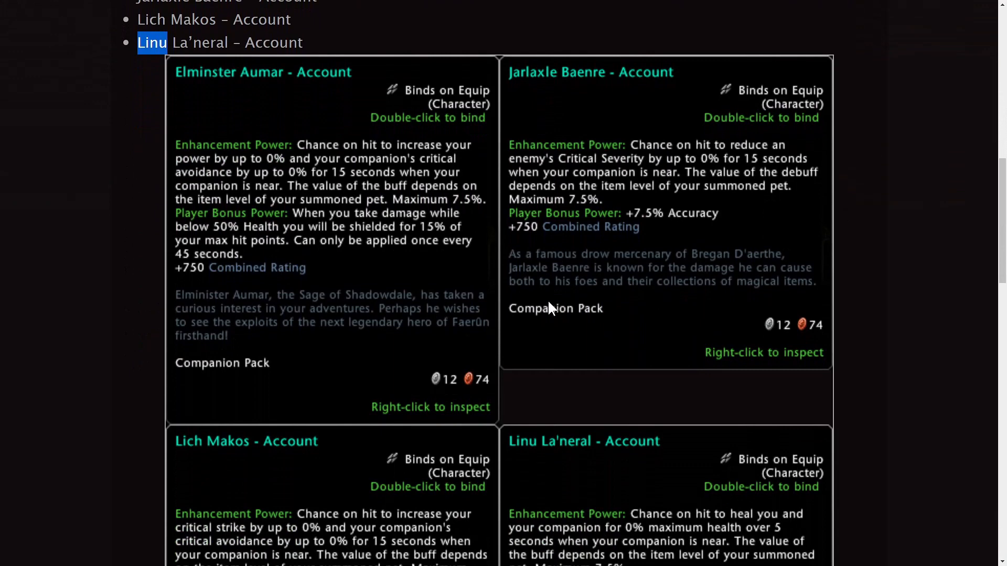
mouse_move(216, 221)
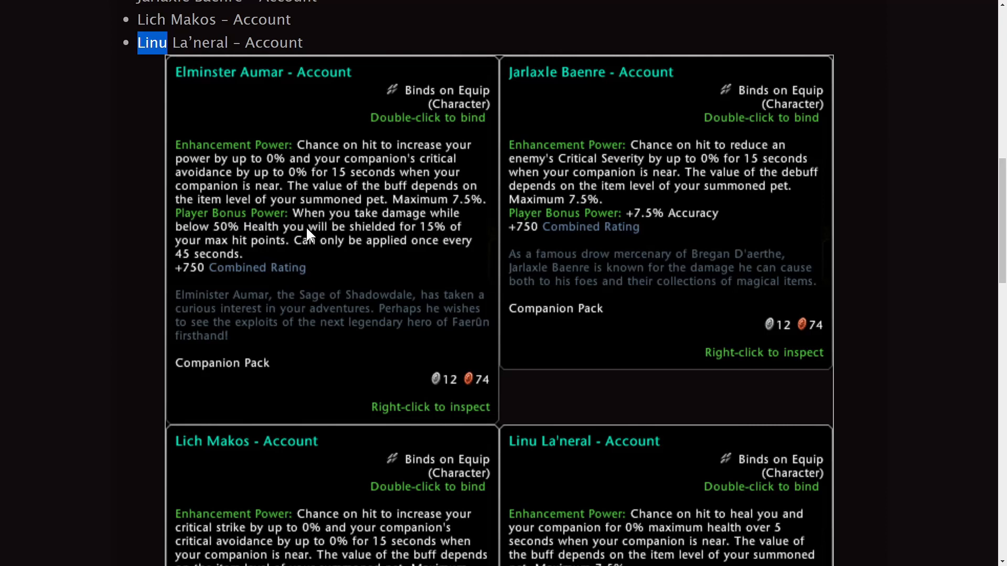
mouse_move(284, 265)
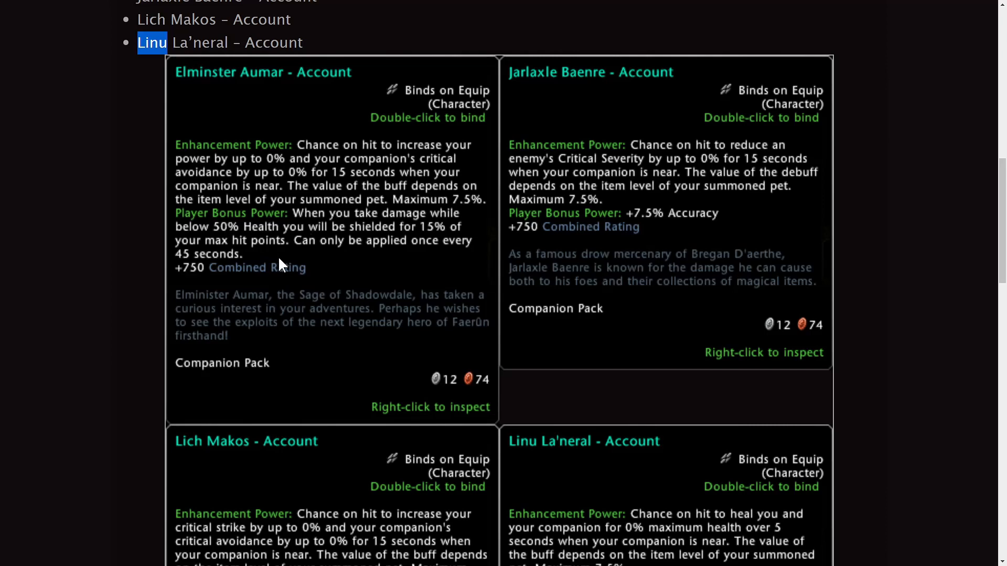
mouse_move(309, 264)
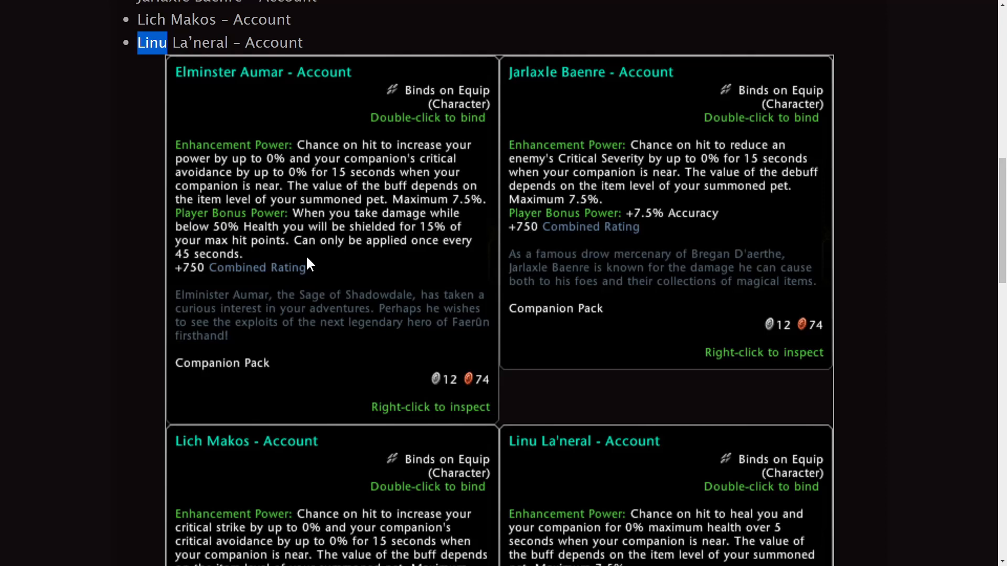
mouse_move(497, 254)
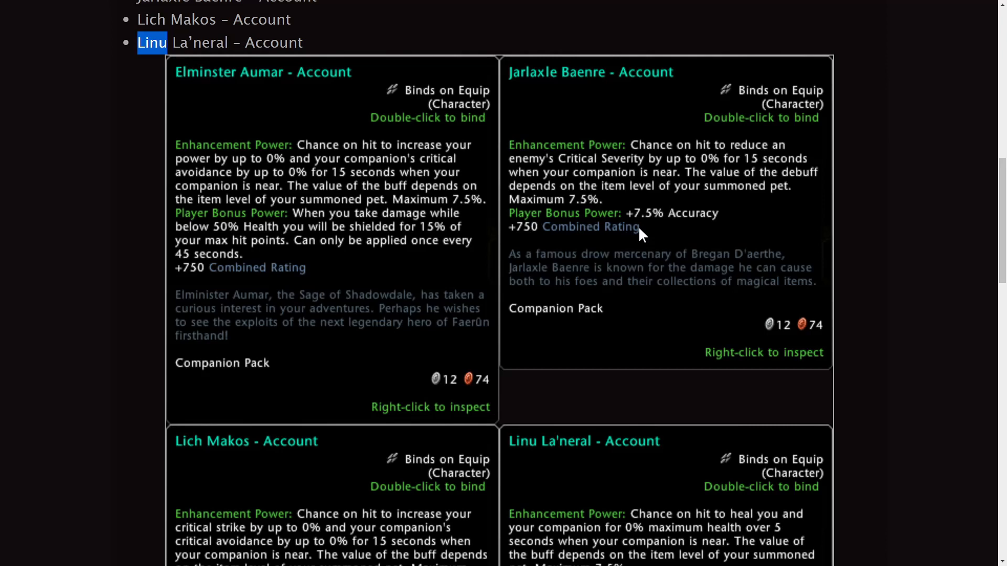
mouse_move(56, 263)
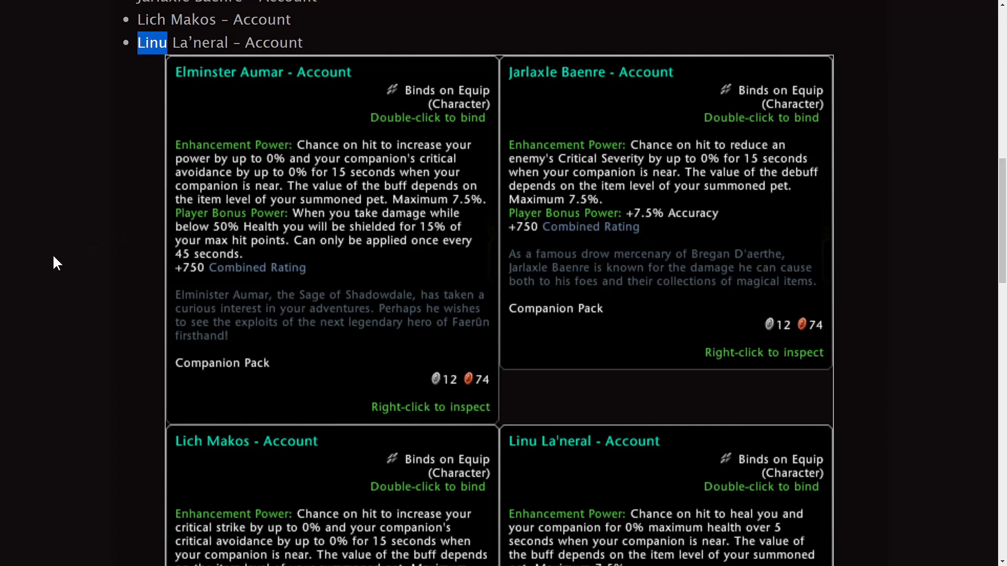
- Scroll down to the Lich Makos and Linu La'neral tooltip cards
scroll(down, 3)
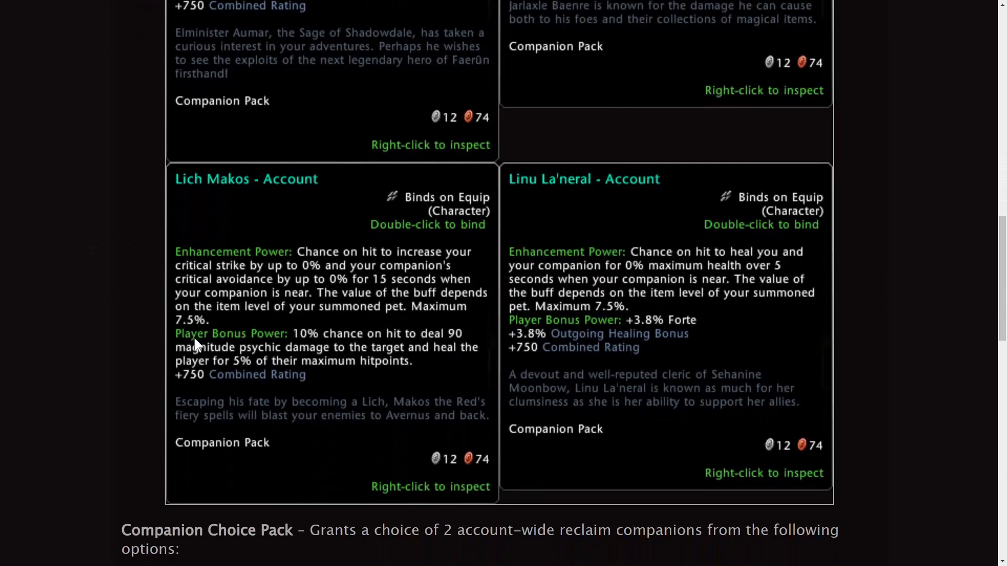
mouse_move(302, 389)
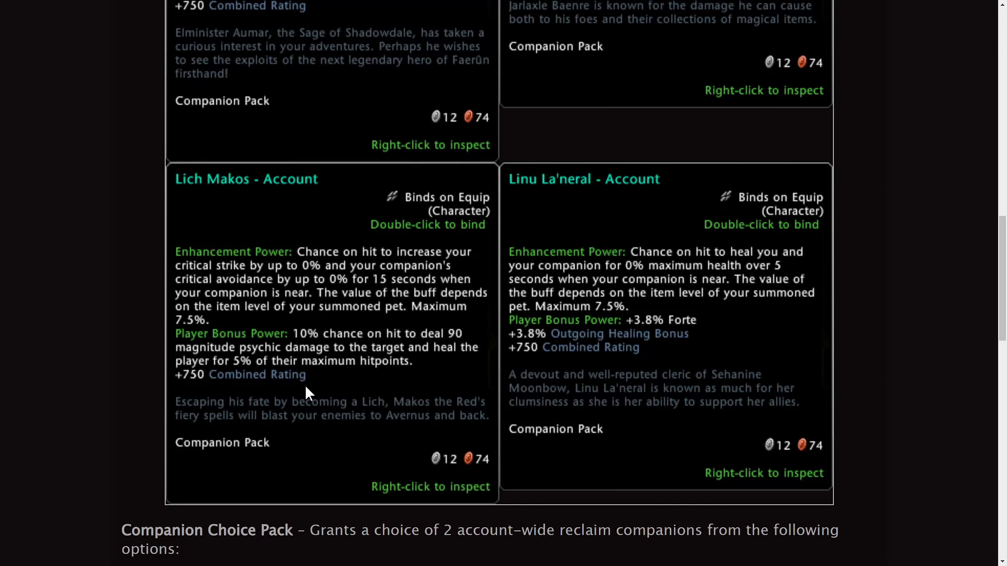
mouse_move(736, 376)
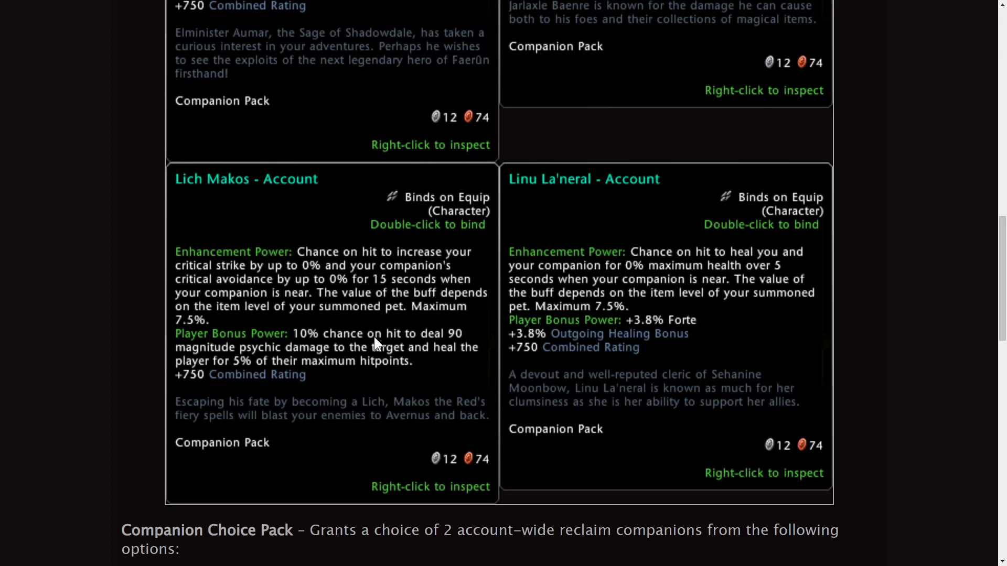
scroll(down, 3)
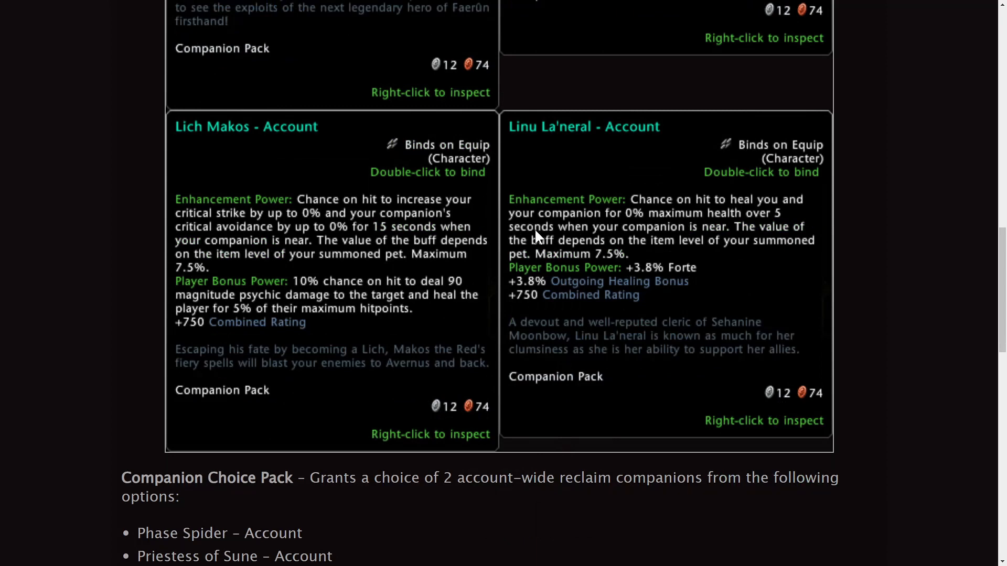
scroll(down, 3)
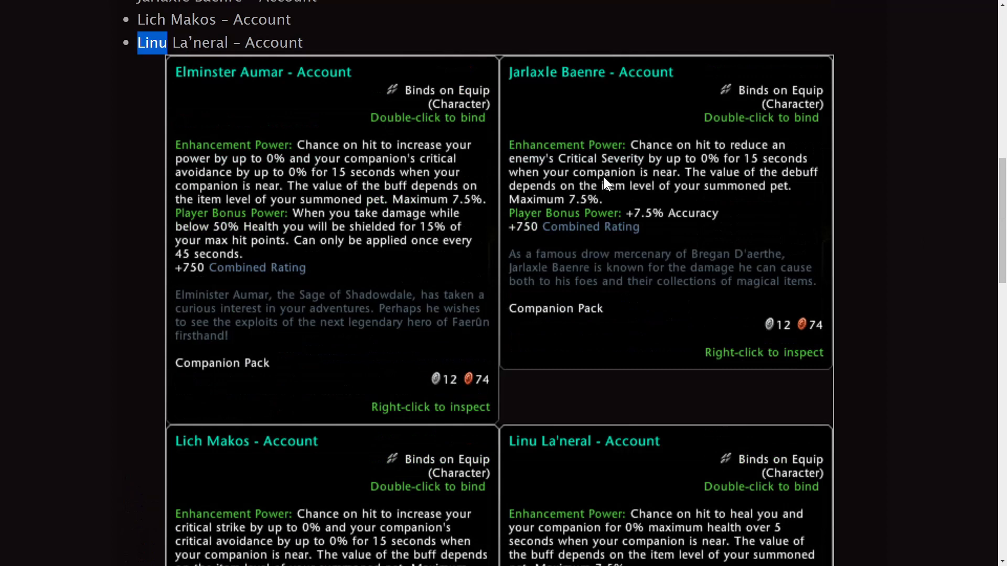
mouse_move(607, 185)
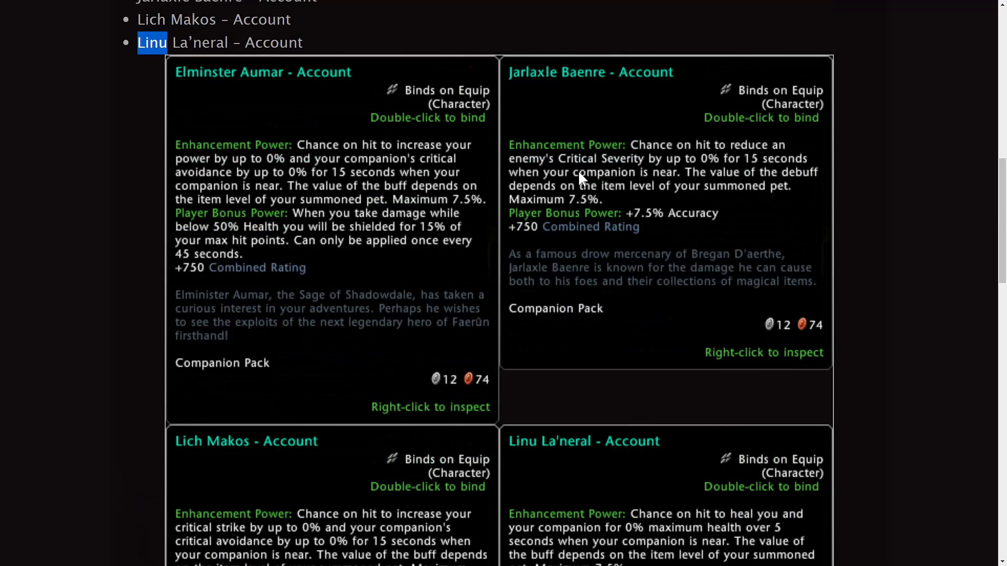
mouse_move(256, 203)
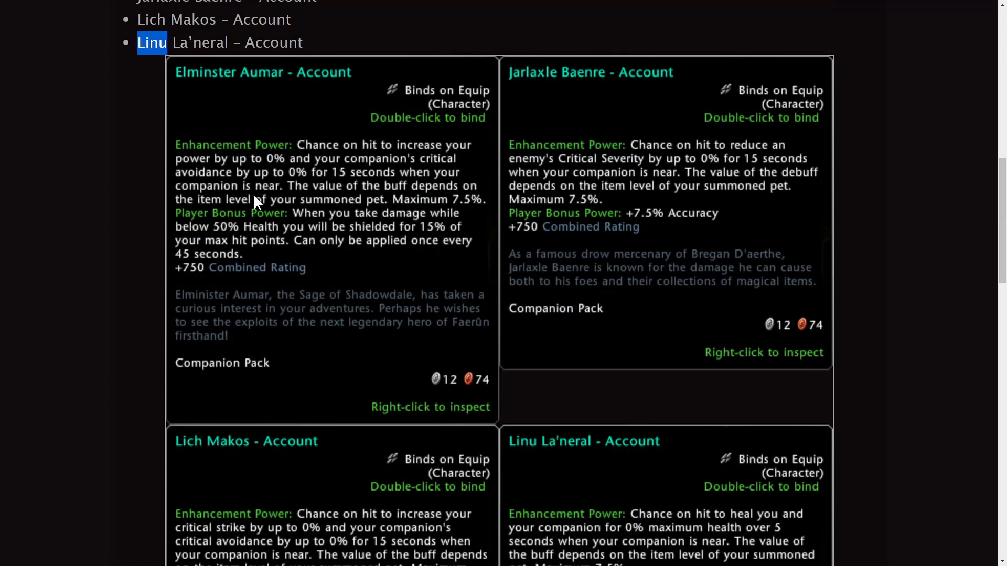
mouse_move(218, 170)
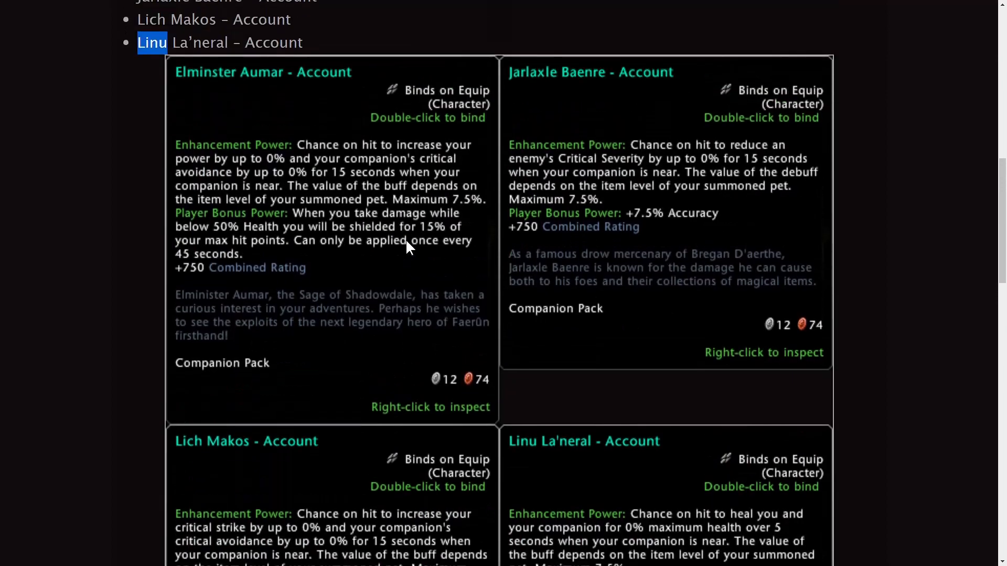
- Scroll to the Companion Choice Pack's eight options, Phase Spider through War Dog
scroll(up, 3)
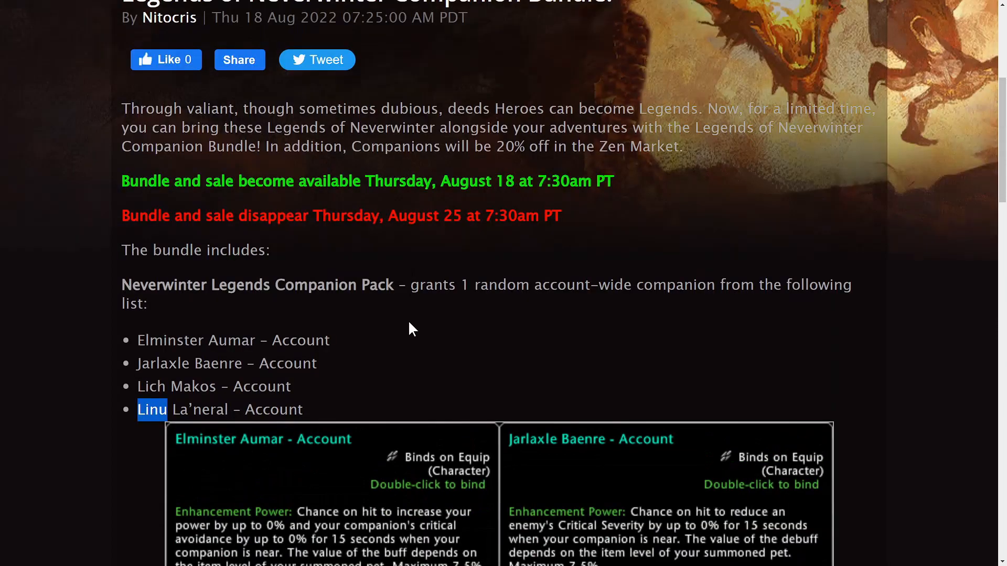
scroll(down, 3)
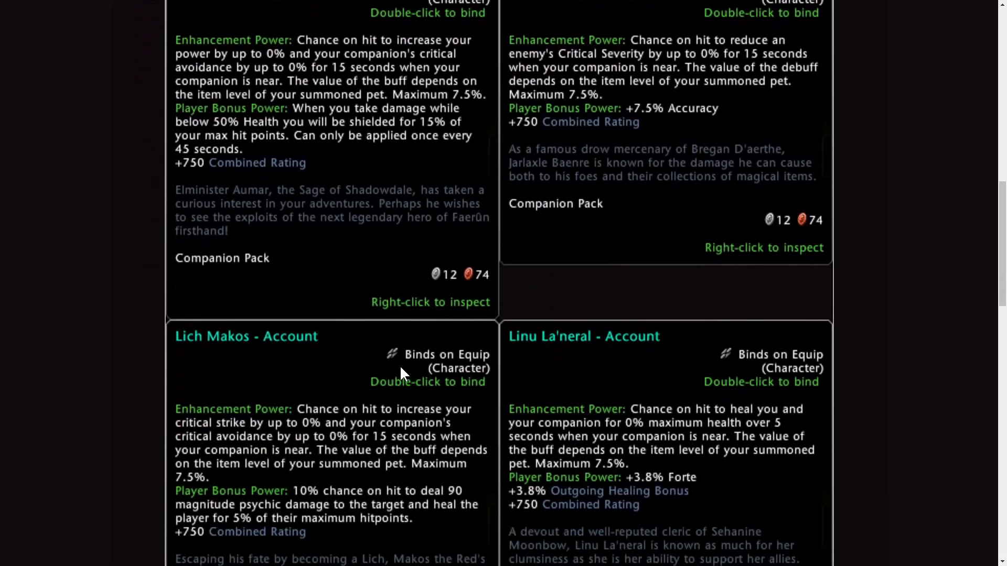
scroll(down, 3)
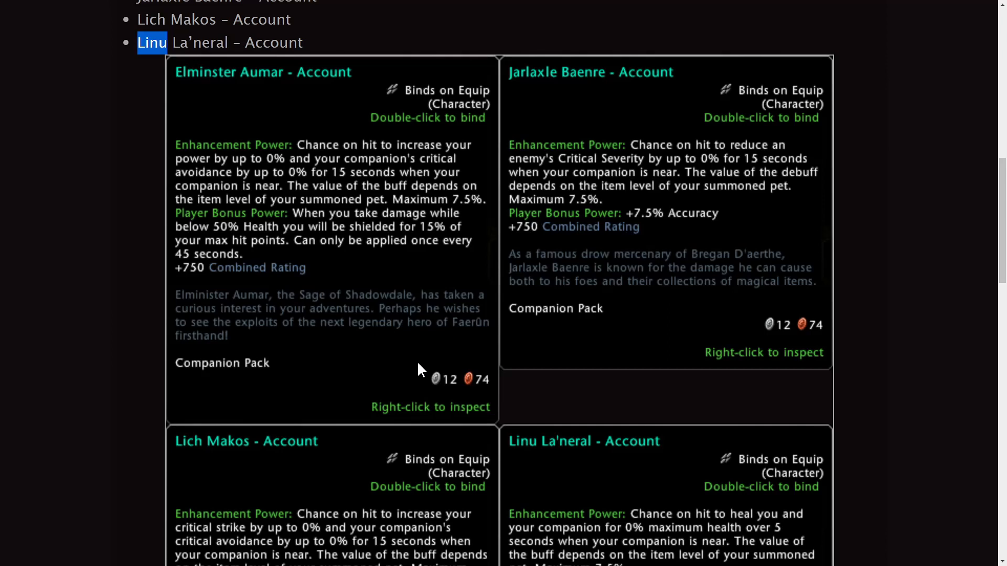
scroll(down, 3)
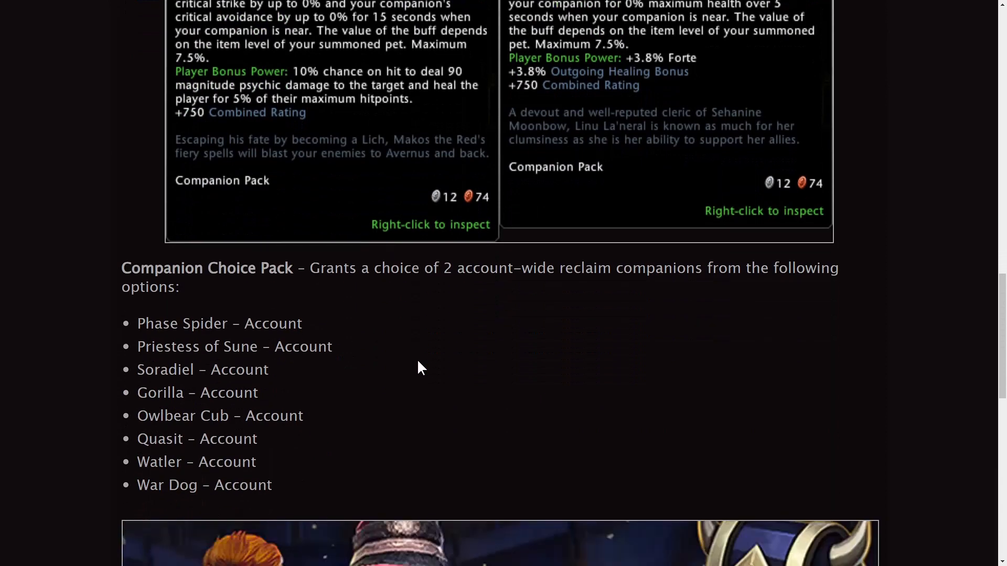
- Highlight the choice pack description, Owlbear Cub and War Dog, reaching the bundle artwork
scroll(down, 3)
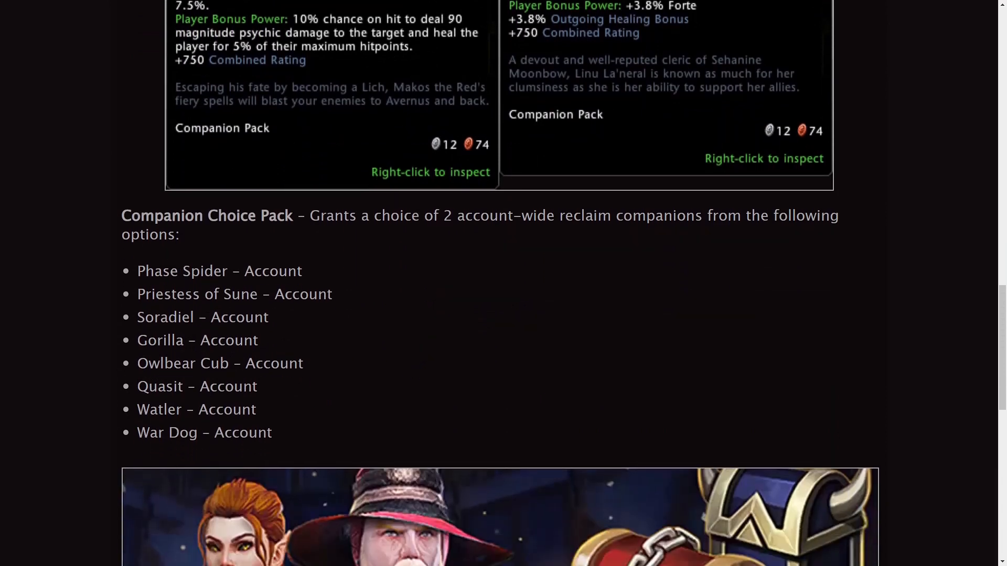
drag(308, 215, 729, 215)
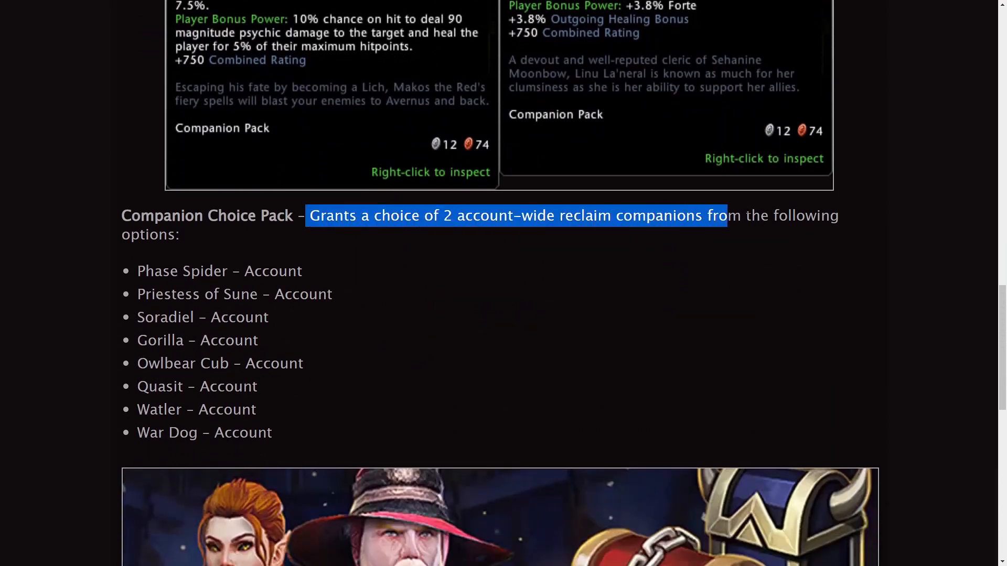
drag(726, 215, 180, 234)
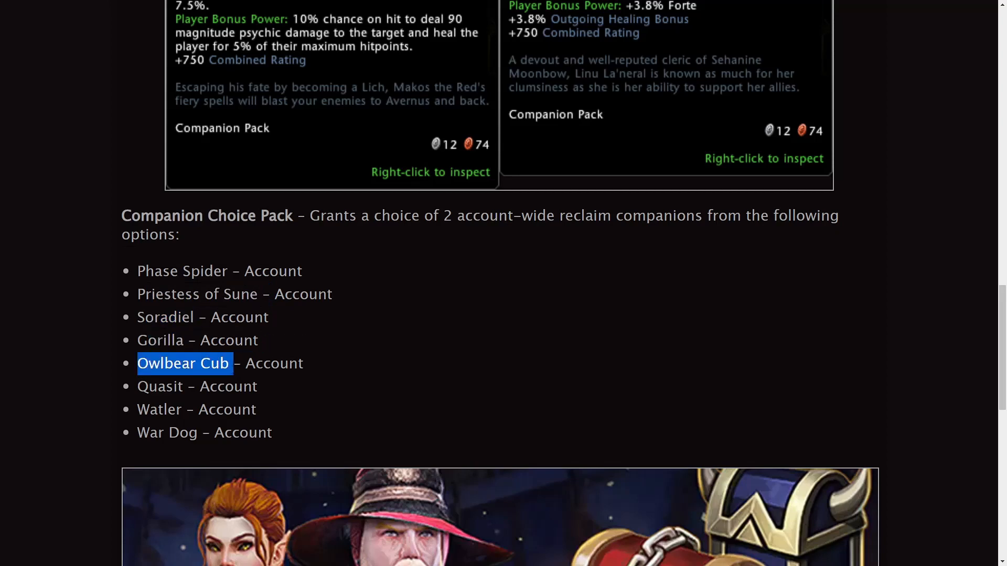
drag(137, 363, 174, 386)
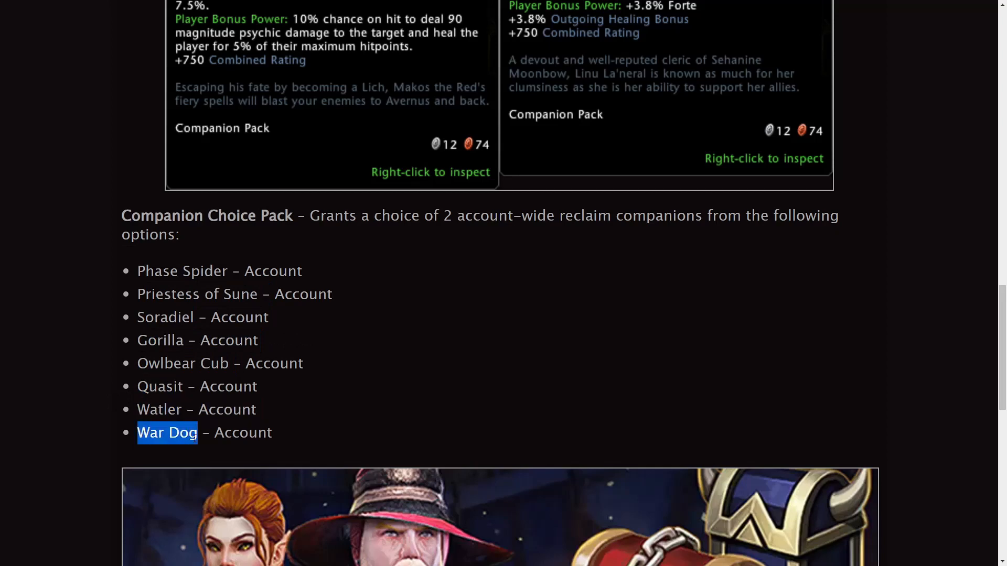
mouse_move(272, 404)
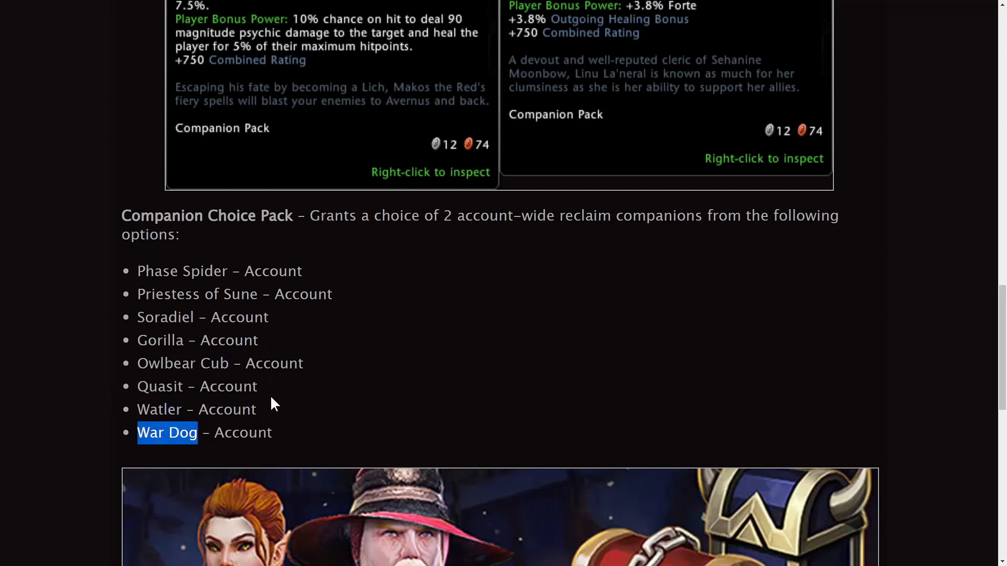
scroll(down, 3)
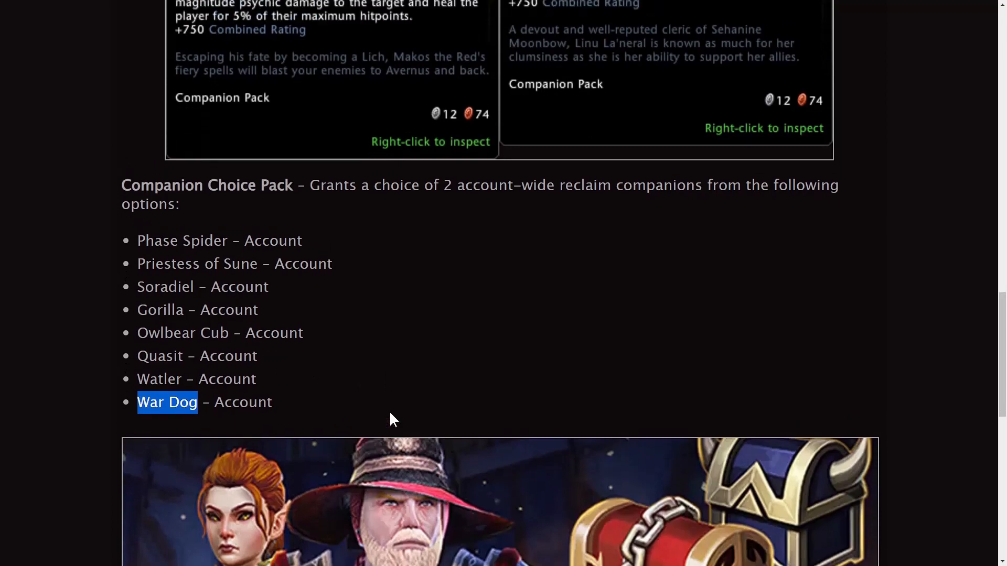
scroll(down, 3)
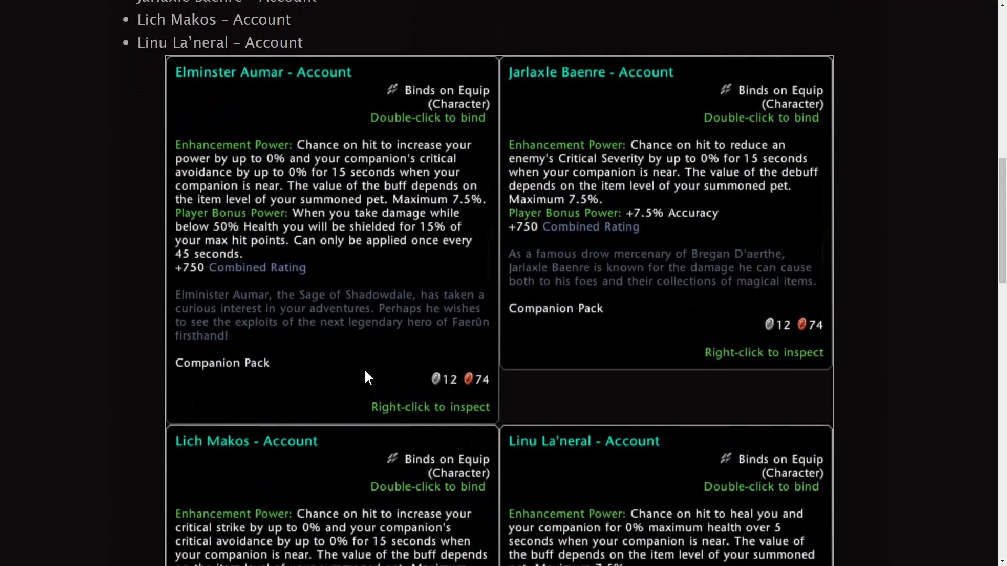
mouse_move(360, 366)
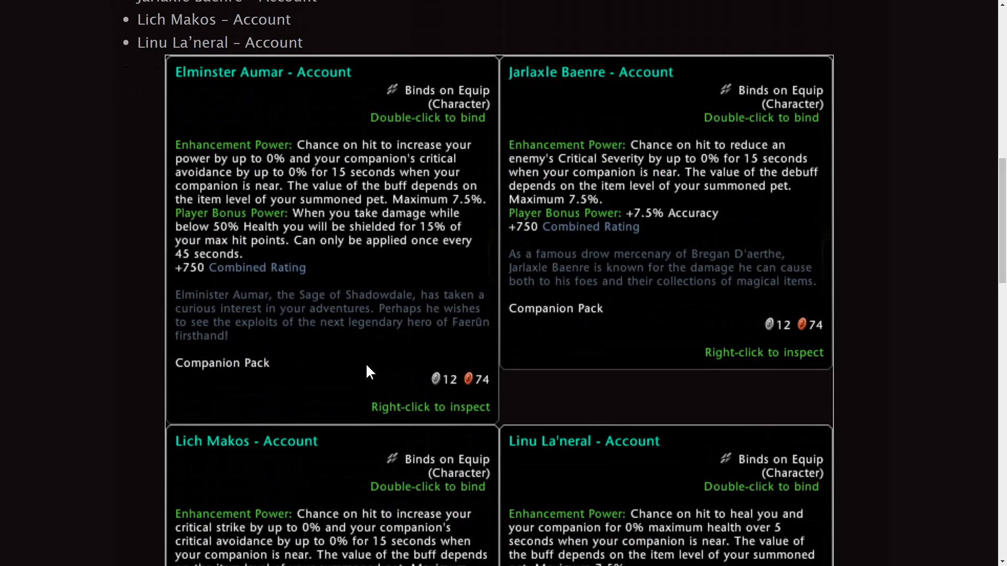
scroll(down, 3)
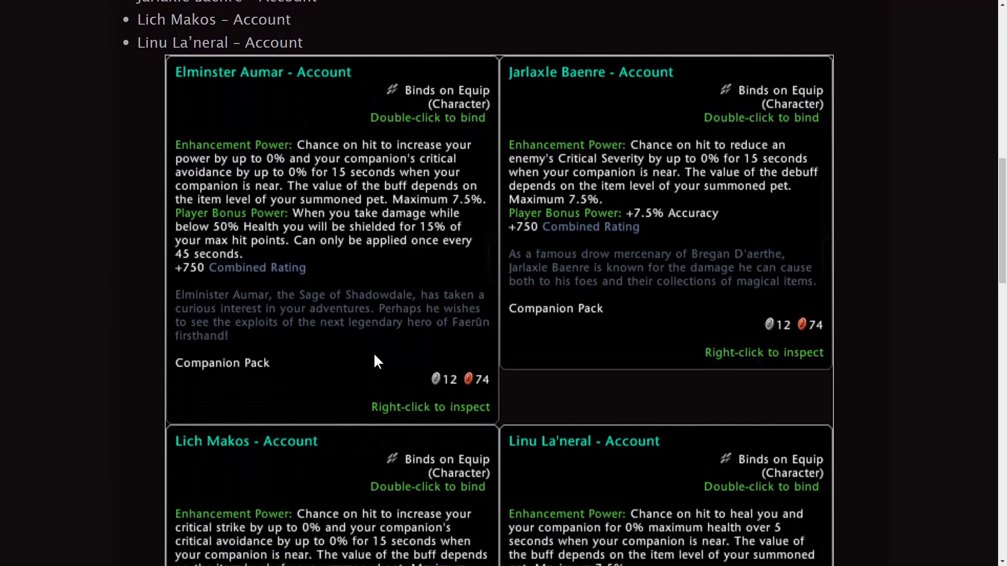
scroll(down, 3)
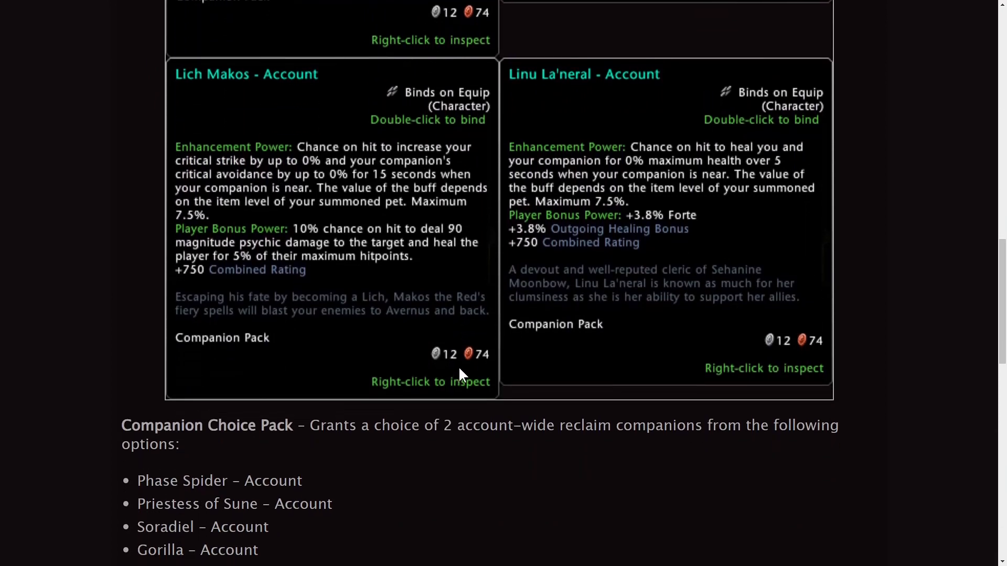
scroll(down, 3)
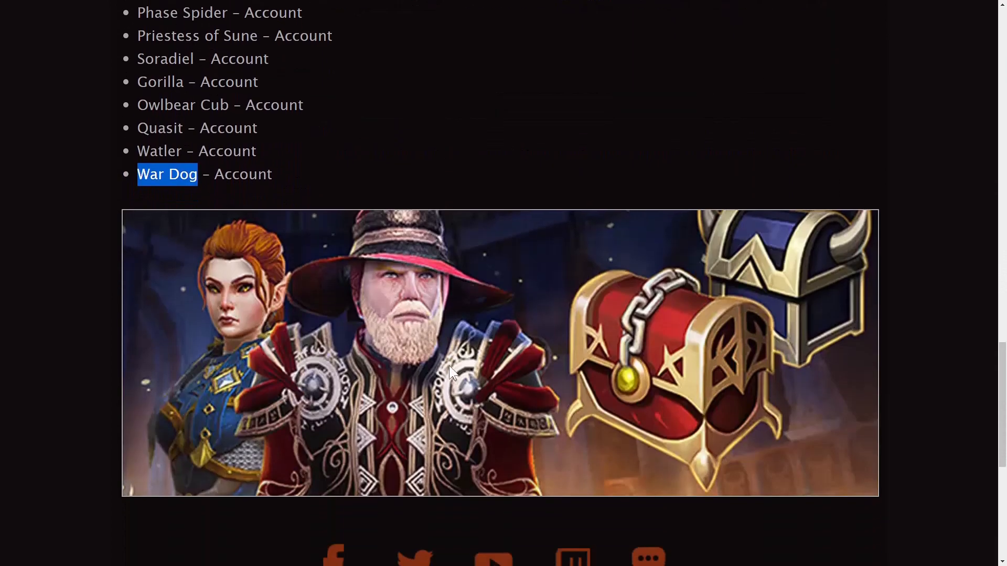
scroll(down, 3)
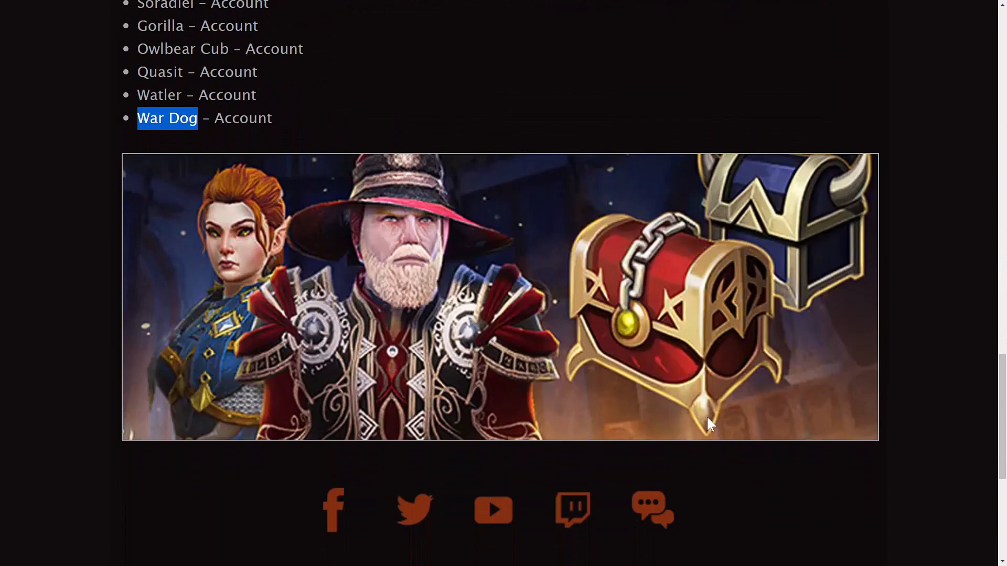
scroll(up, 3)
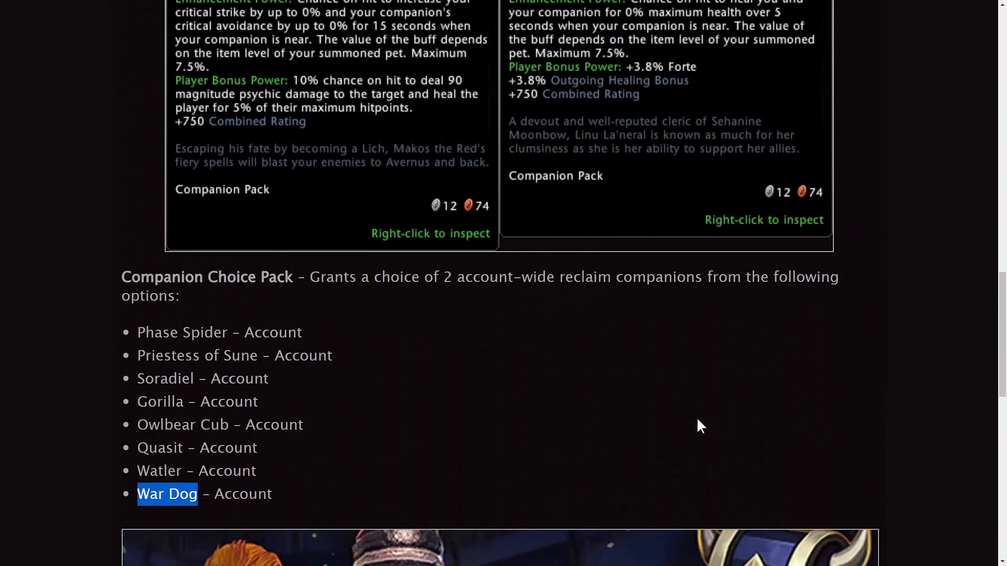